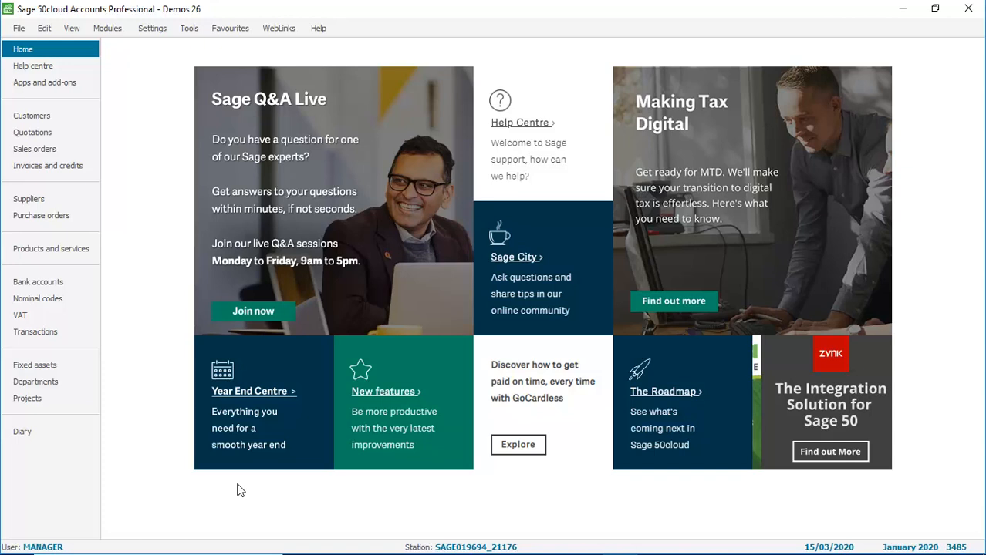
Hide the Diary and Quotations links from the navigation list via its right-click menu.
left_click(21, 432)
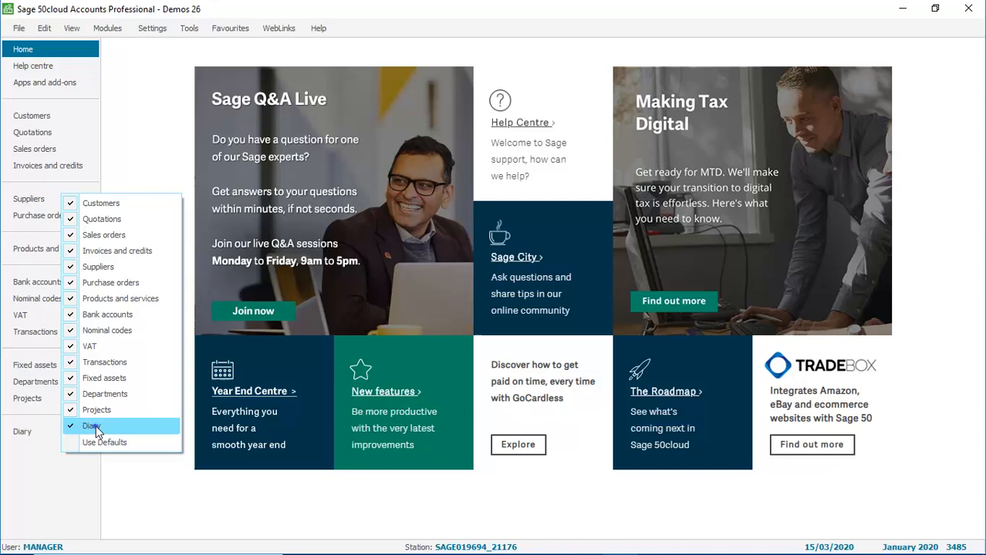
left_click(91, 426)
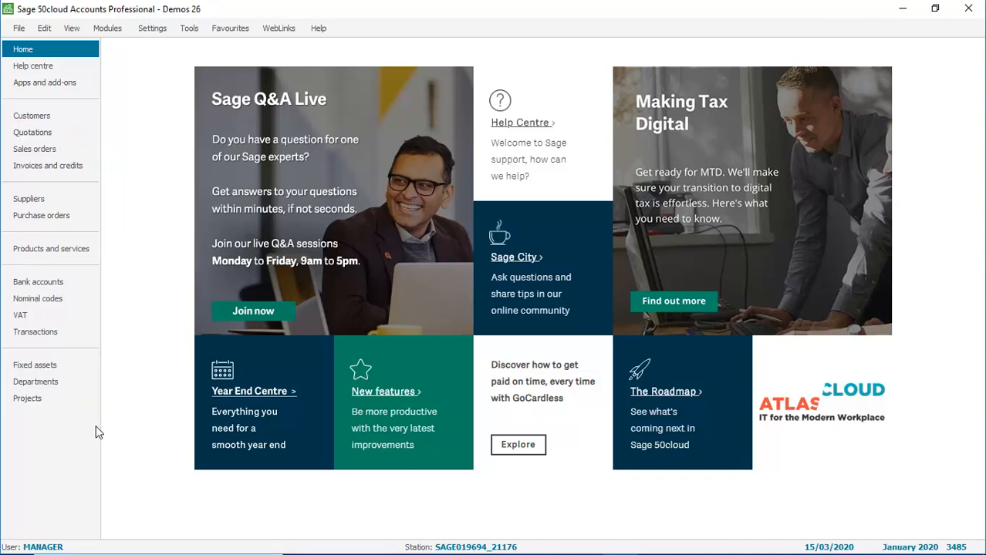
mouse_move(77, 432)
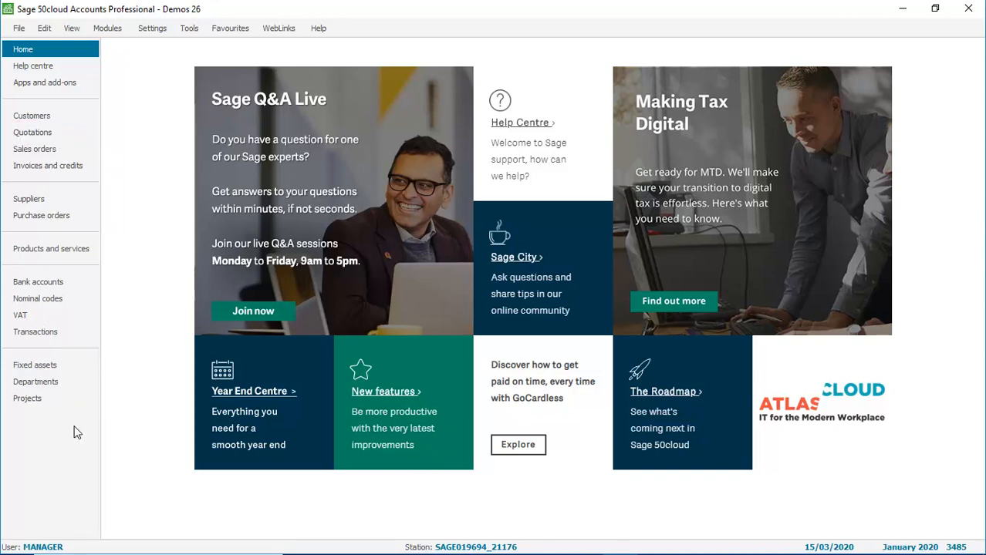
right_click(77, 432)
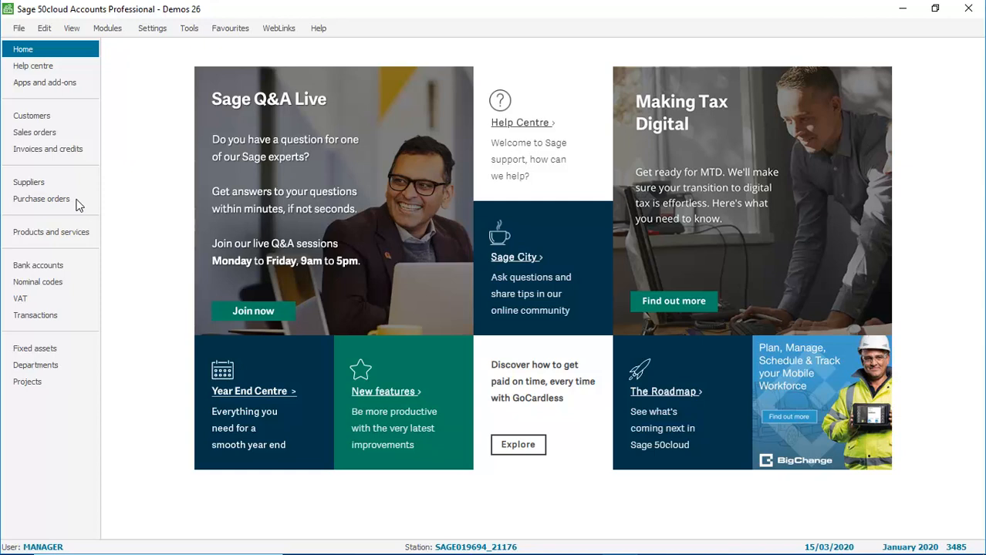
mouse_move(55, 381)
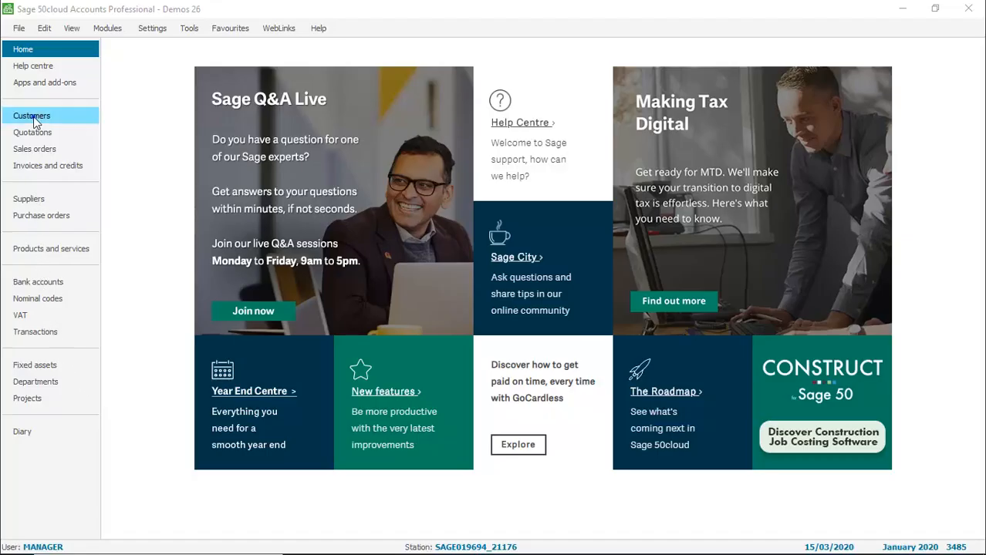
In the Customers ledger, hide unused toolbar options like Credit charges and Contra entries, then restore defaults.
left_click(31, 116)
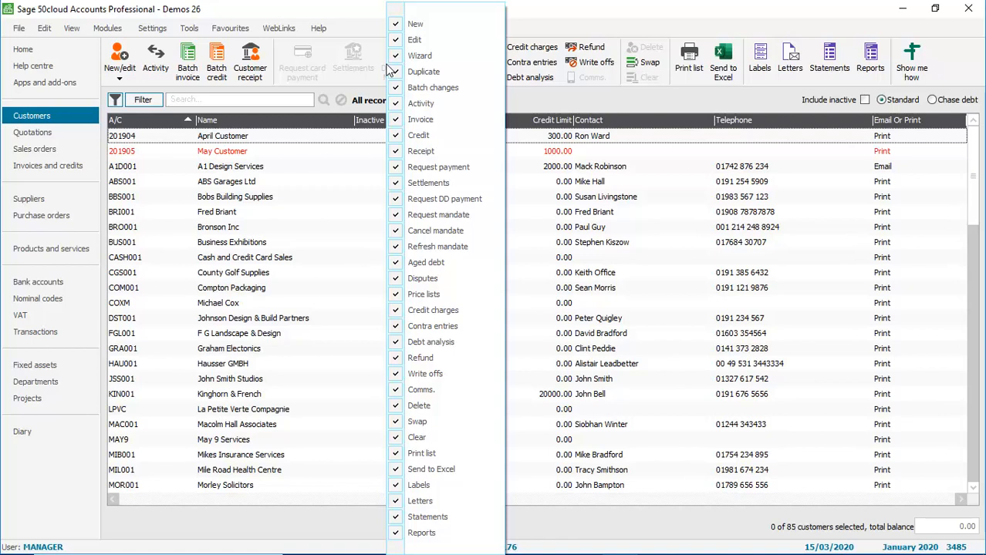
mouse_move(414, 129)
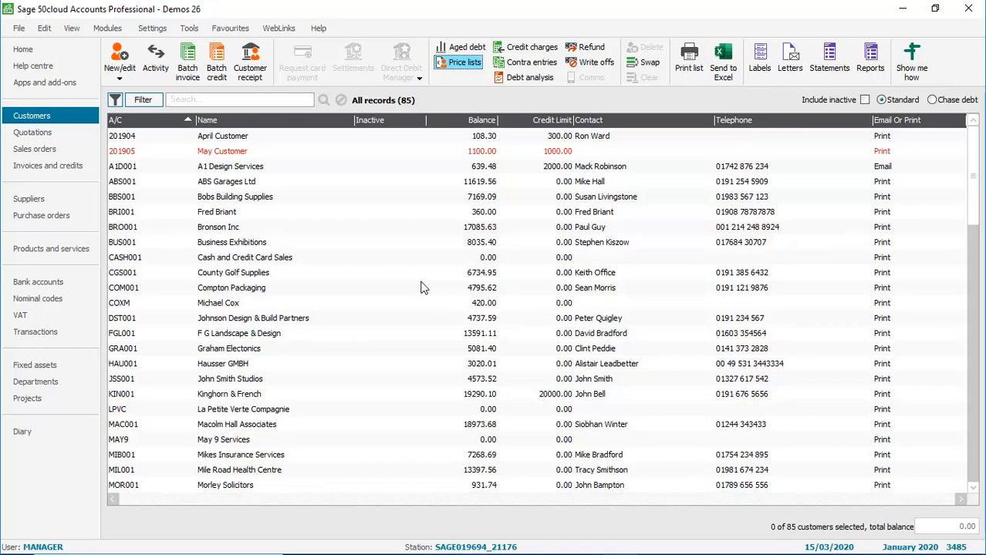
mouse_move(477, 80)
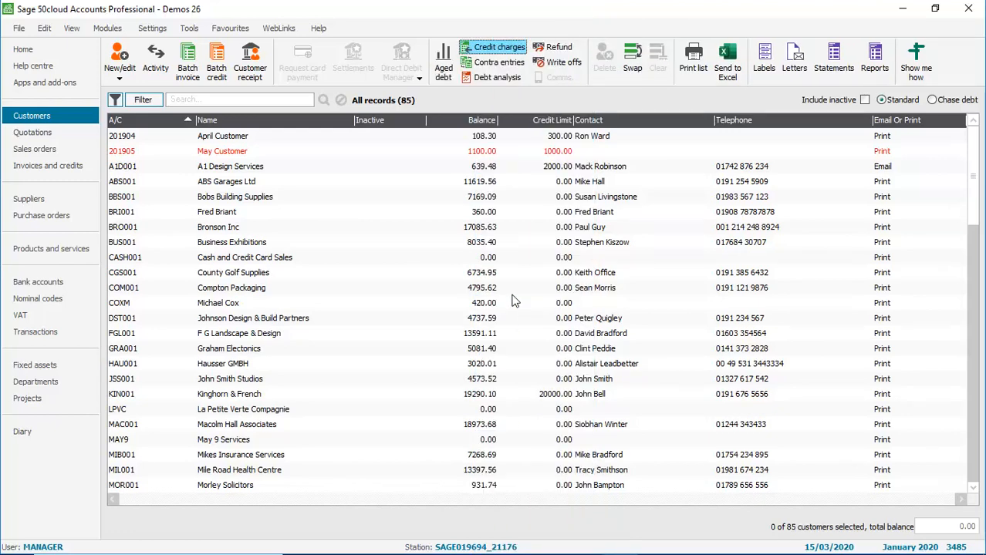
mouse_move(553, 108)
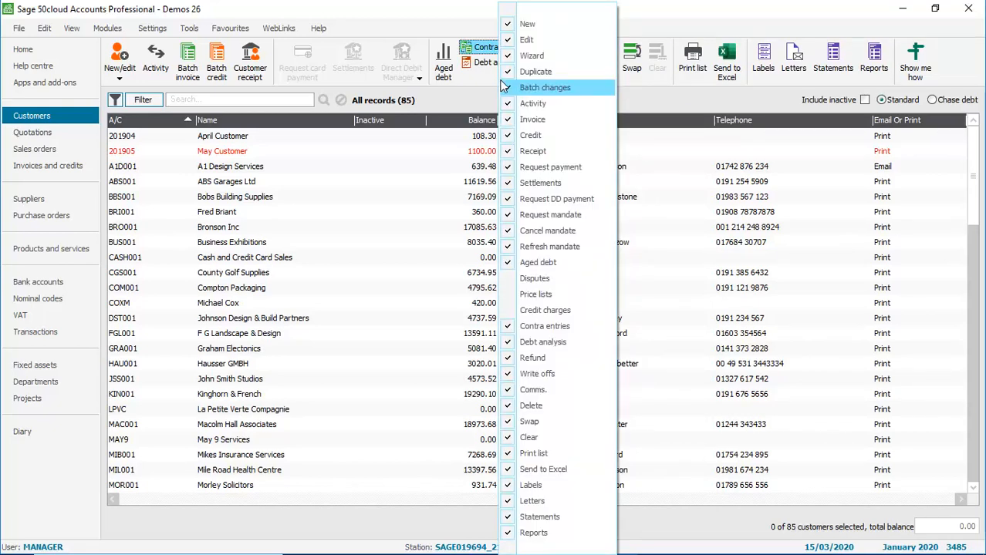
left_click(542, 342)
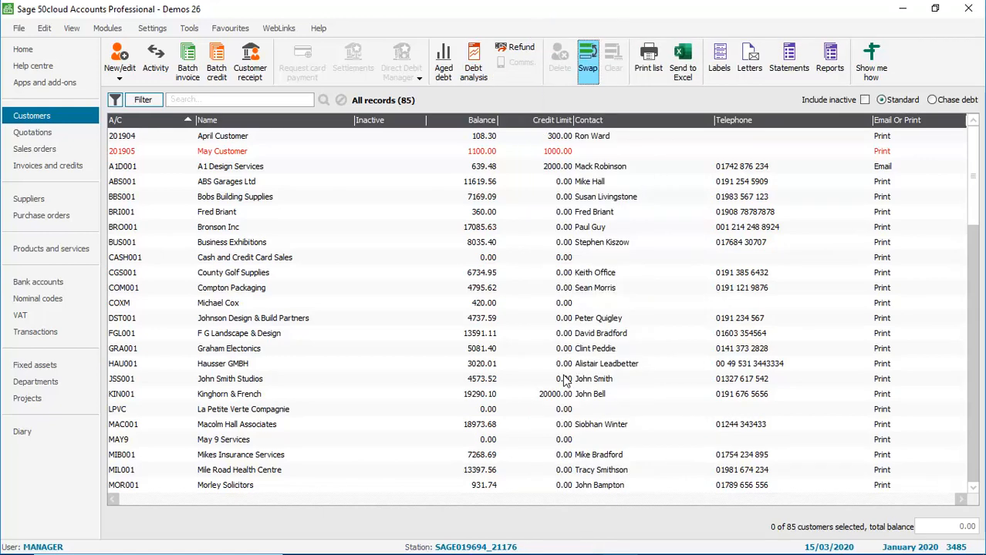
mouse_move(540, 363)
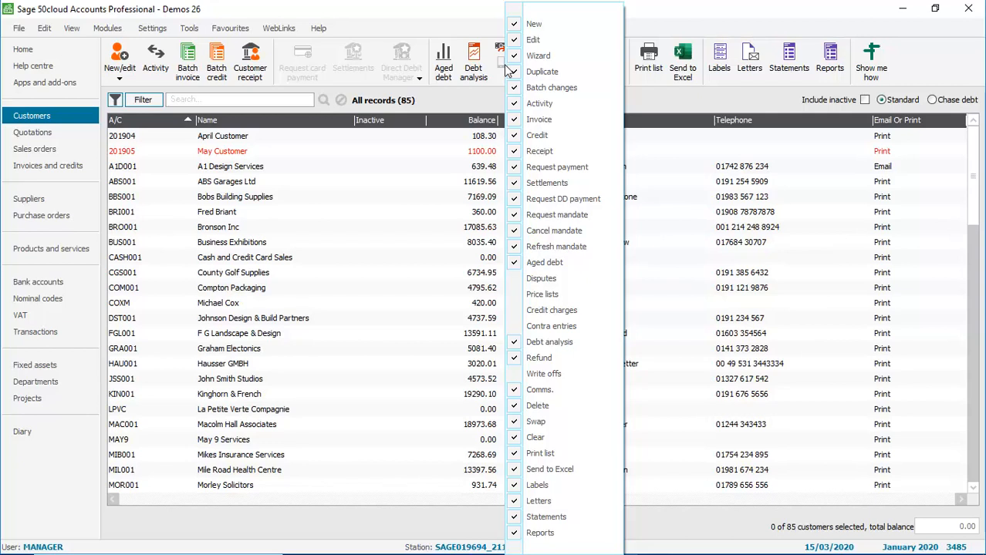
mouse_move(523, 552)
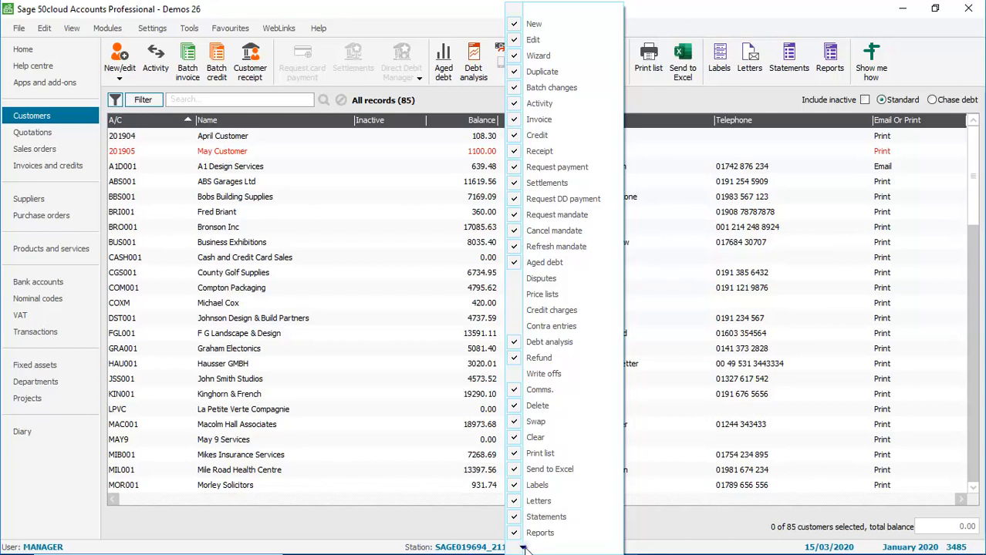
scroll("down", 3)
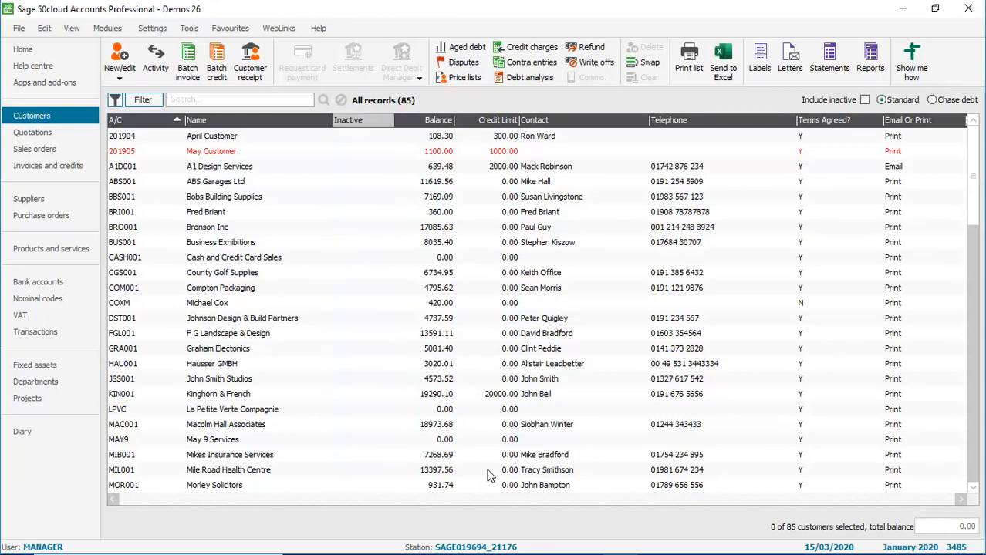
mouse_move(406, 397)
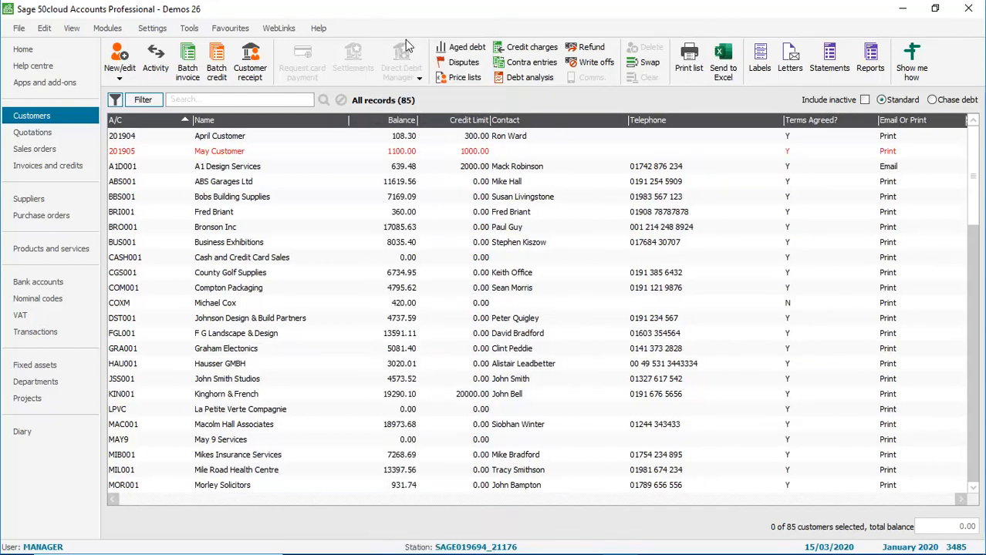
mouse_move(420, 48)
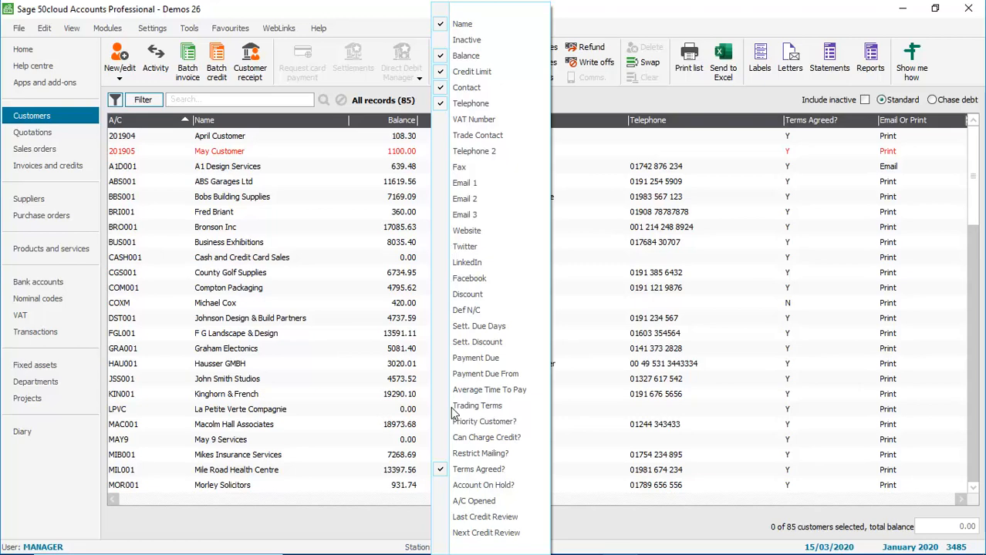
Add Terms Agreed?, hide Inactive, then reset the customer list columns to defaults.
scroll("down", 3)
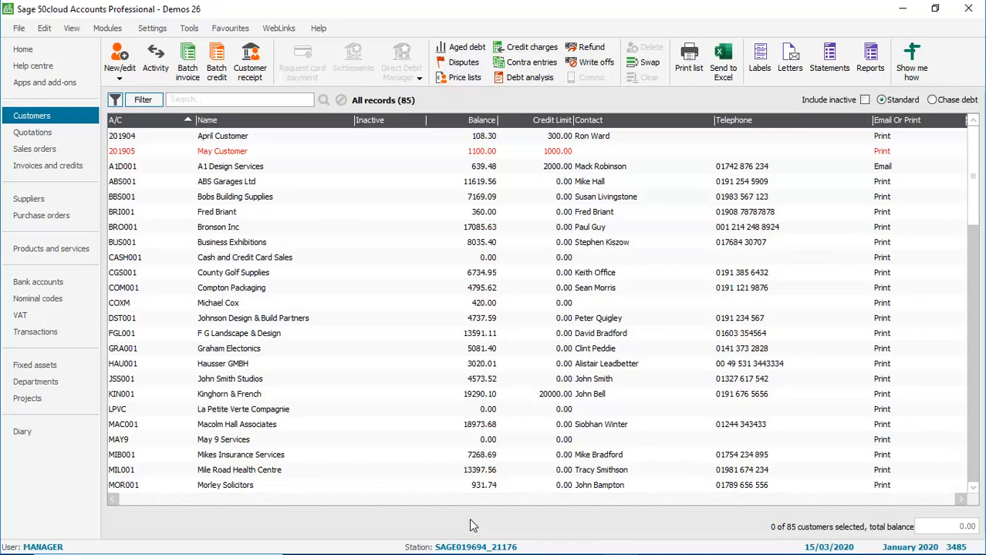
mouse_move(793, 442)
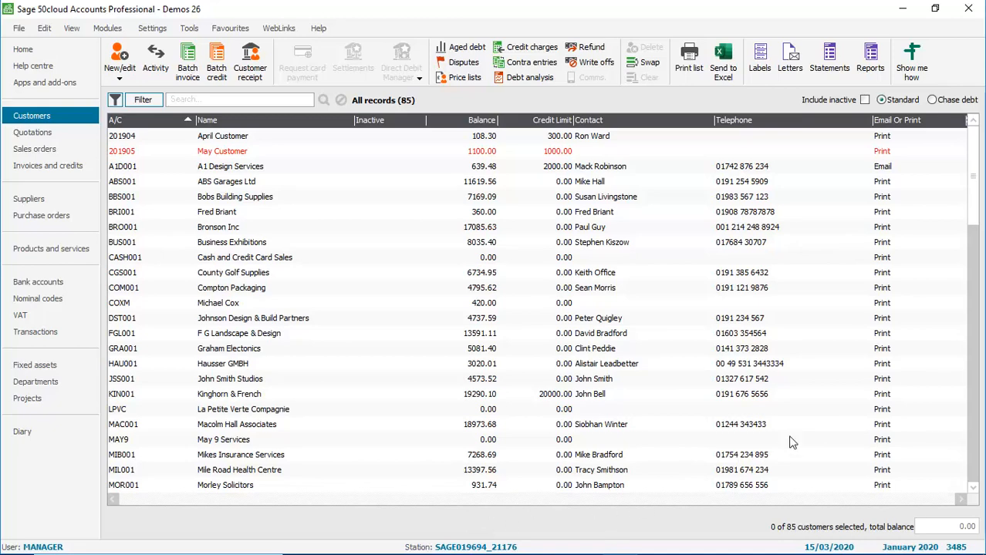
Show the customer list in Chase debt view with overdue amounts, payment methods and follow-up dates.
left_click(931, 99)
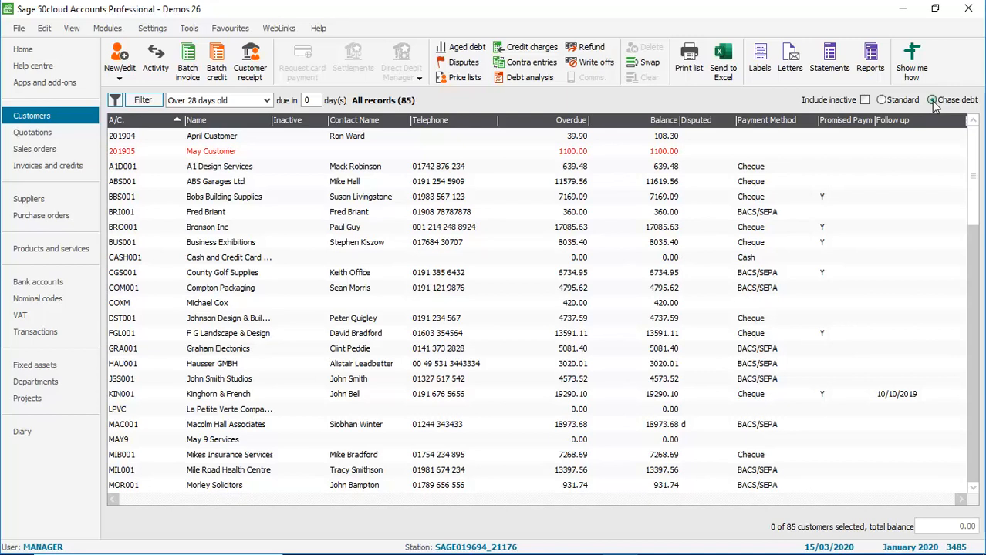
left_click(933, 99)
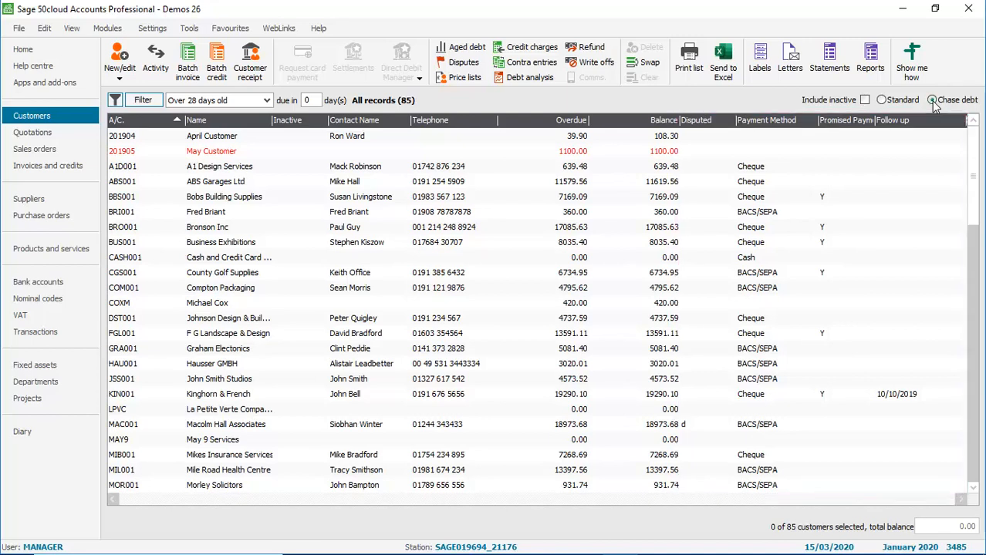
left_click(924, 98)
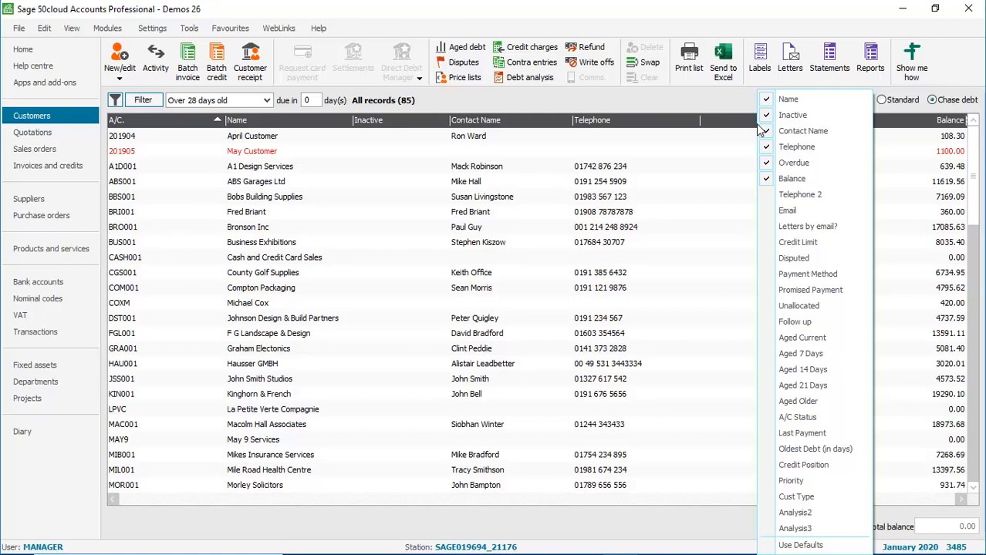
mouse_move(802, 338)
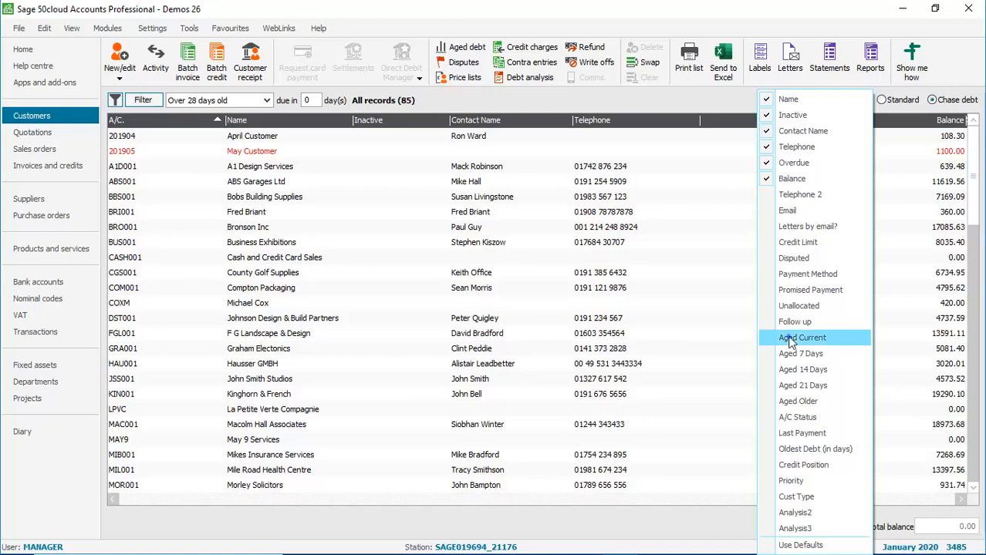
Show the Aged Current and Aged 7 Days columns in the chase-debt customer list.
left_click(799, 337)
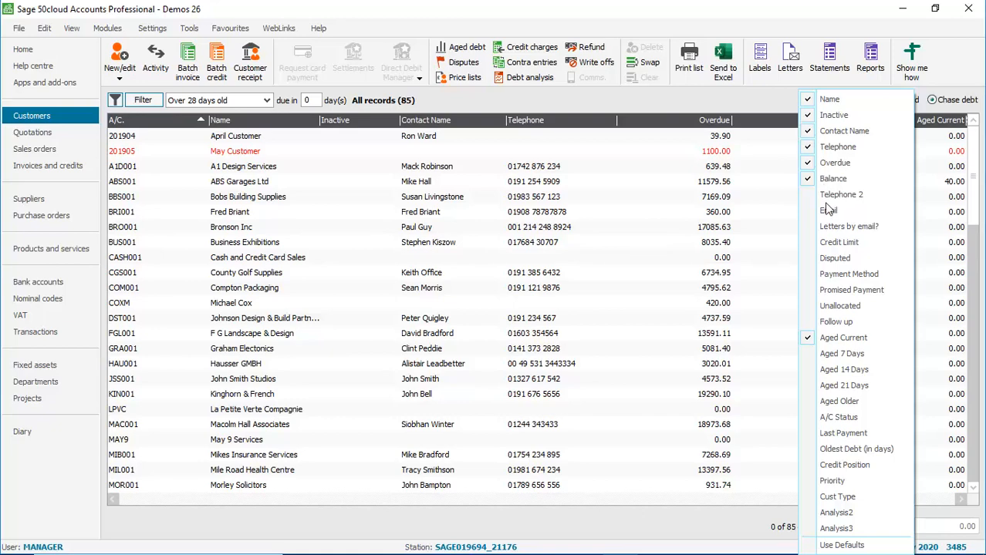
left_click(807, 179)
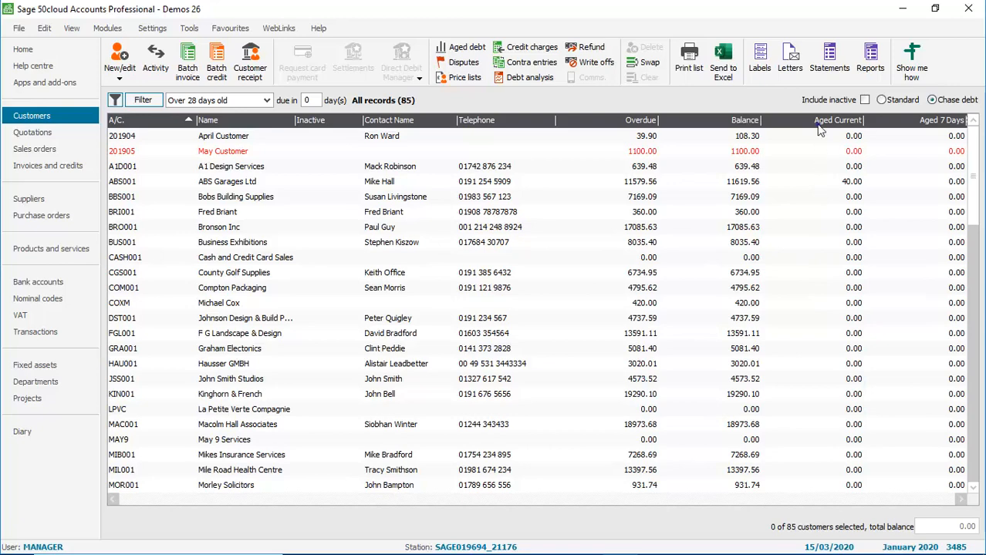